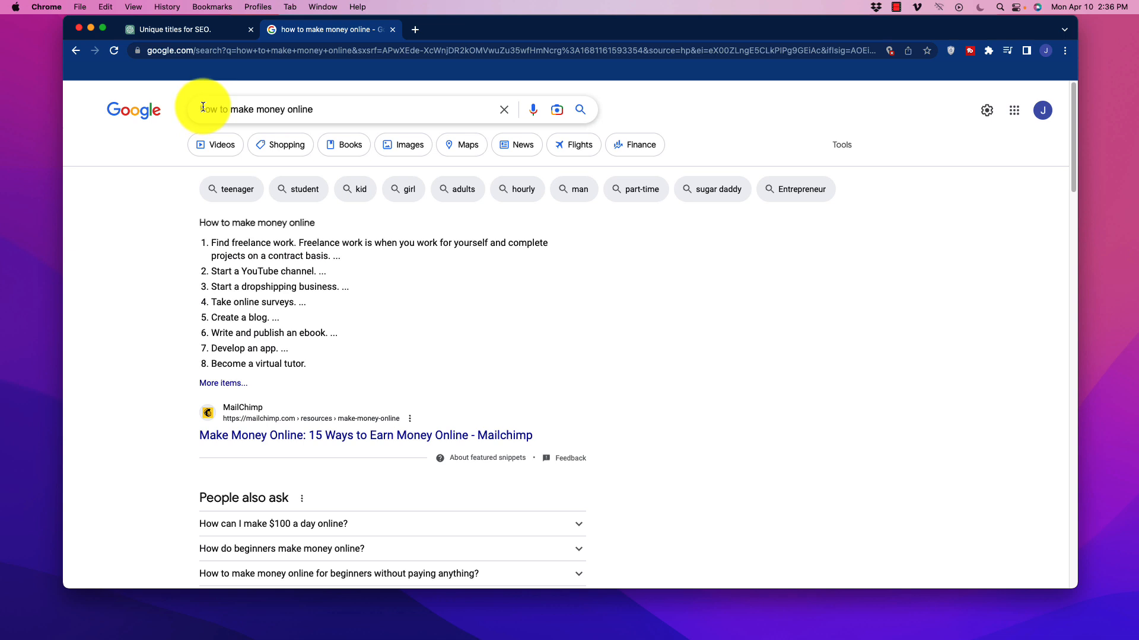
{"action": "mouse_move", "coordinate": [205, 109]}
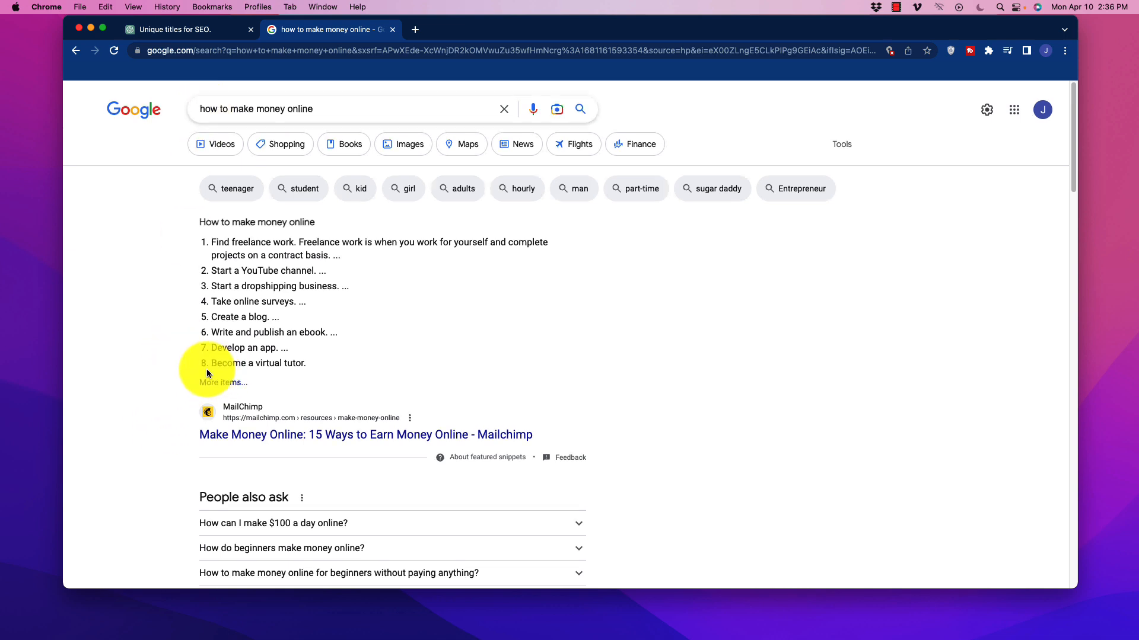
Scroll through Google's ranking headlines for 'make money online', then switch to the ChatGPT 'unique SEO titles' chat.
{"action": "scroll", "scroll_direction": "down", "scroll_amount": 3}
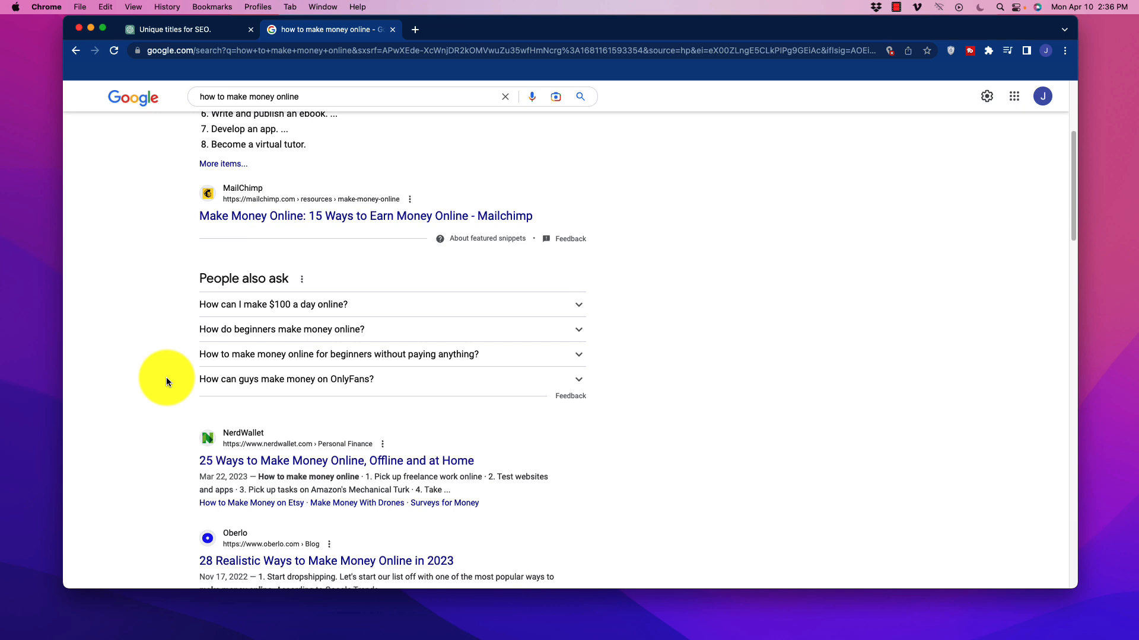
{"action": "mouse_move", "coordinate": [167, 342]}
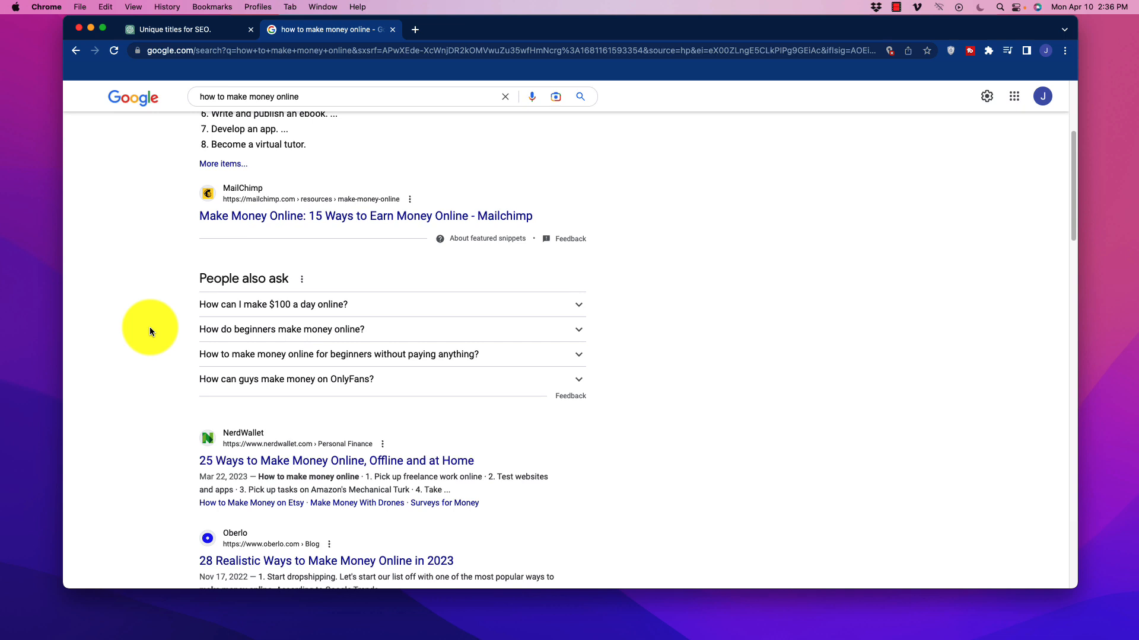
{"action": "mouse_move", "coordinate": [280, 218]}
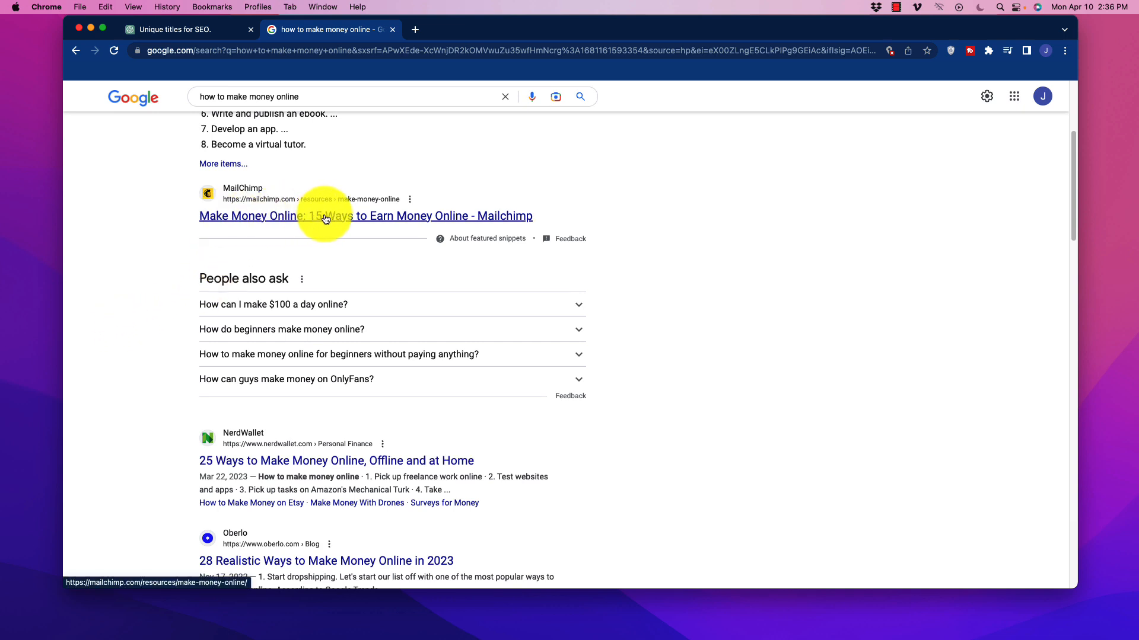
{"action": "scroll", "scroll_direction": "down", "scroll_amount": 3}
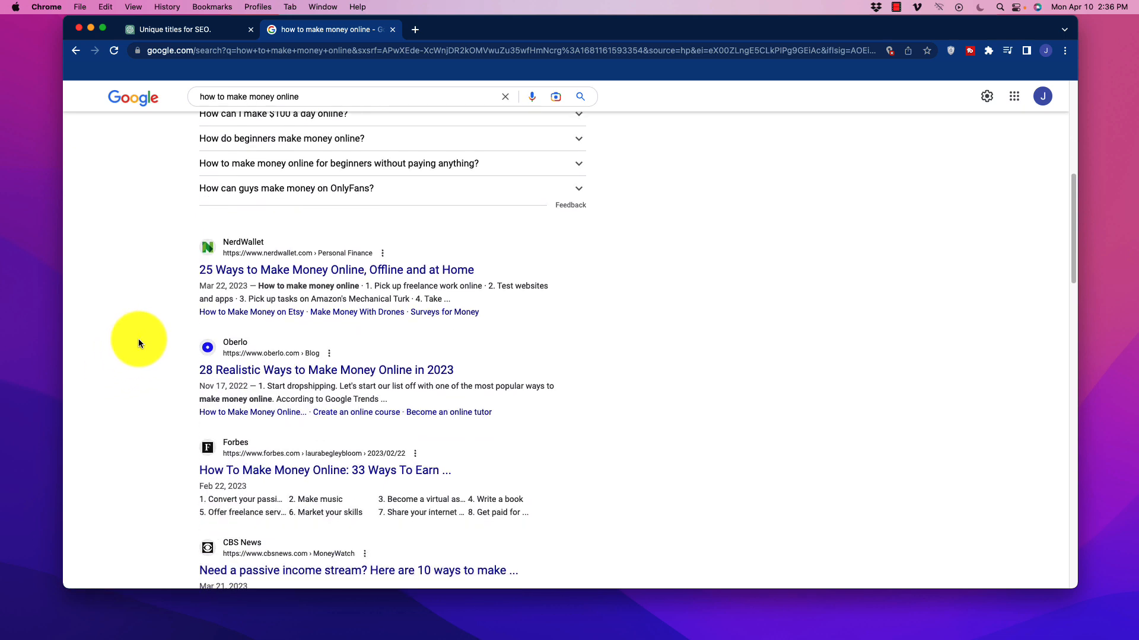
{"action": "scroll", "scroll_direction": "down", "scroll_amount": 3}
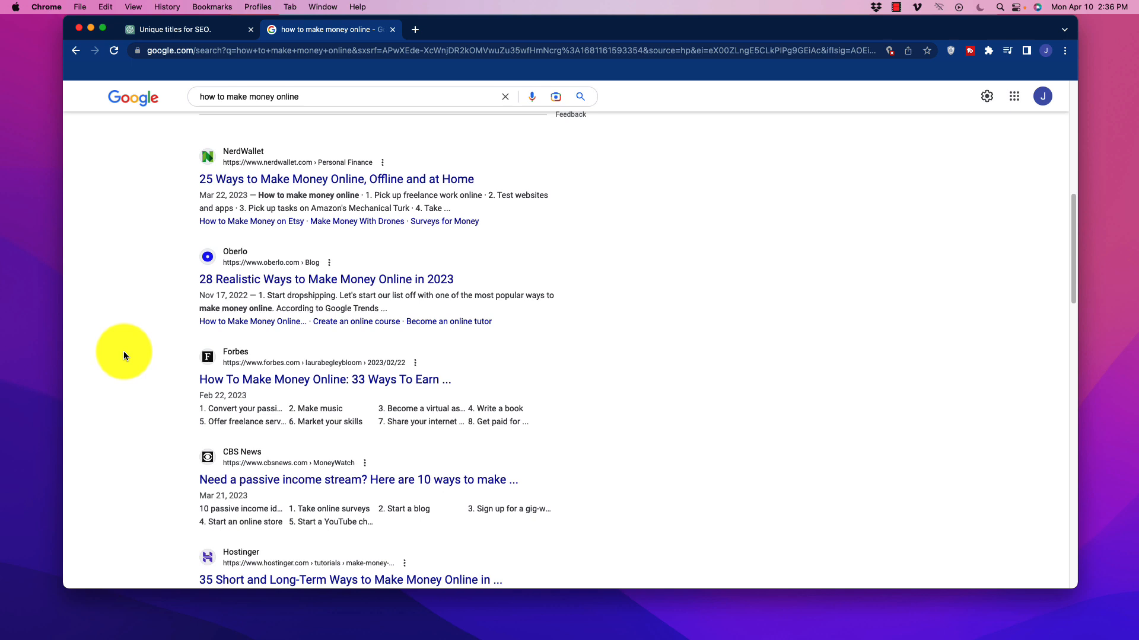
{"action": "scroll", "scroll_direction": "down", "scroll_amount": 3}
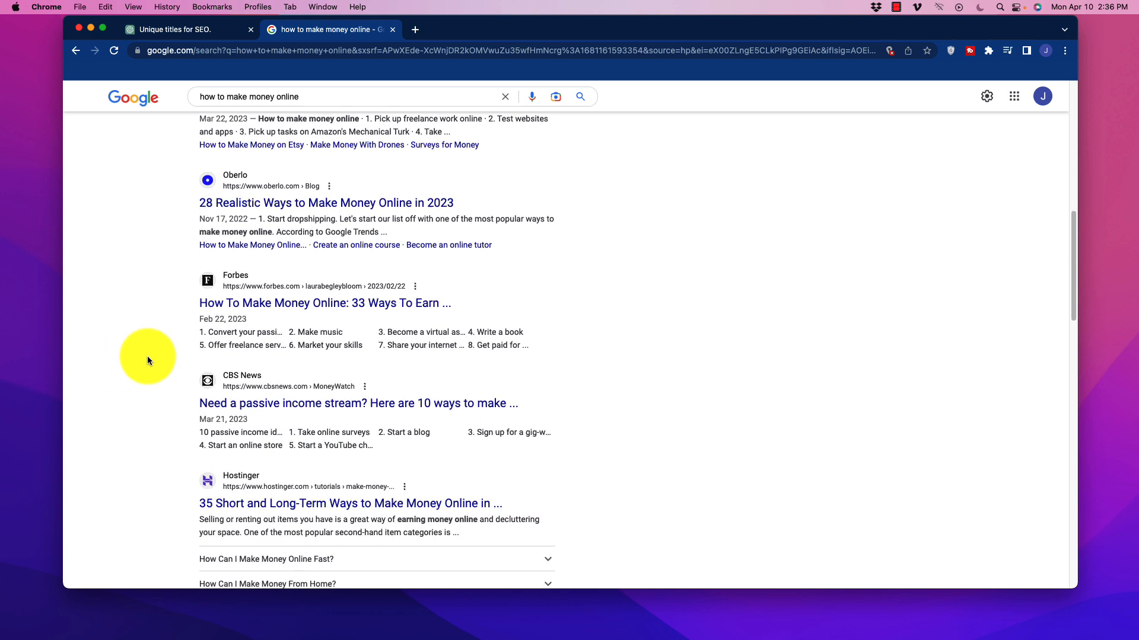
{"action": "mouse_move", "coordinate": [173, 306]}
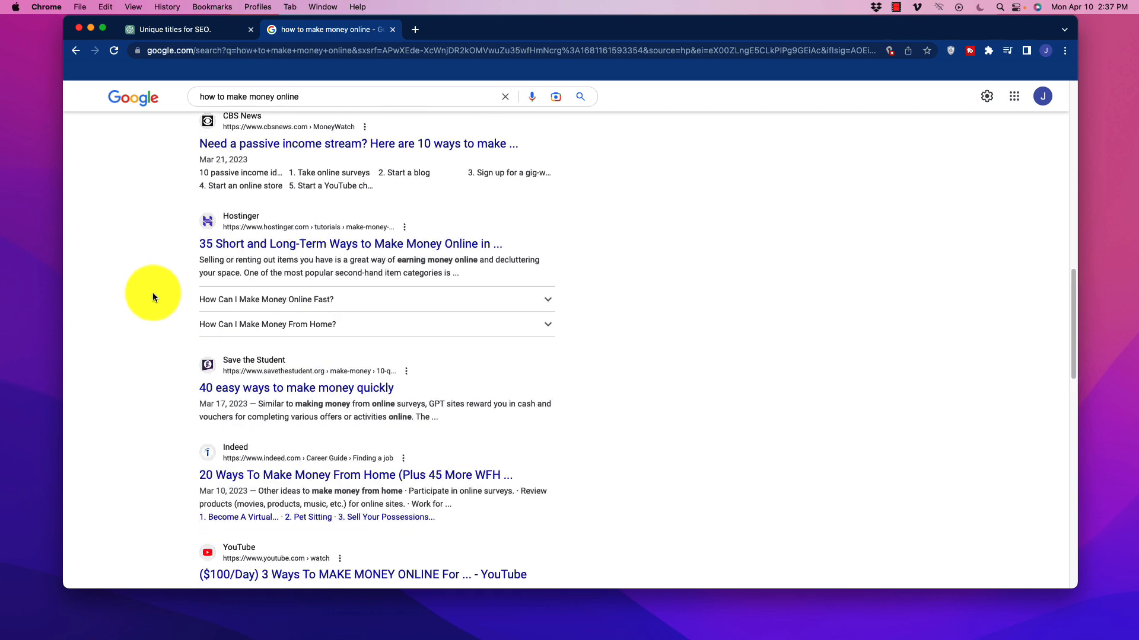
{"action": "scroll", "scroll_direction": "down", "scroll_amount": 3}
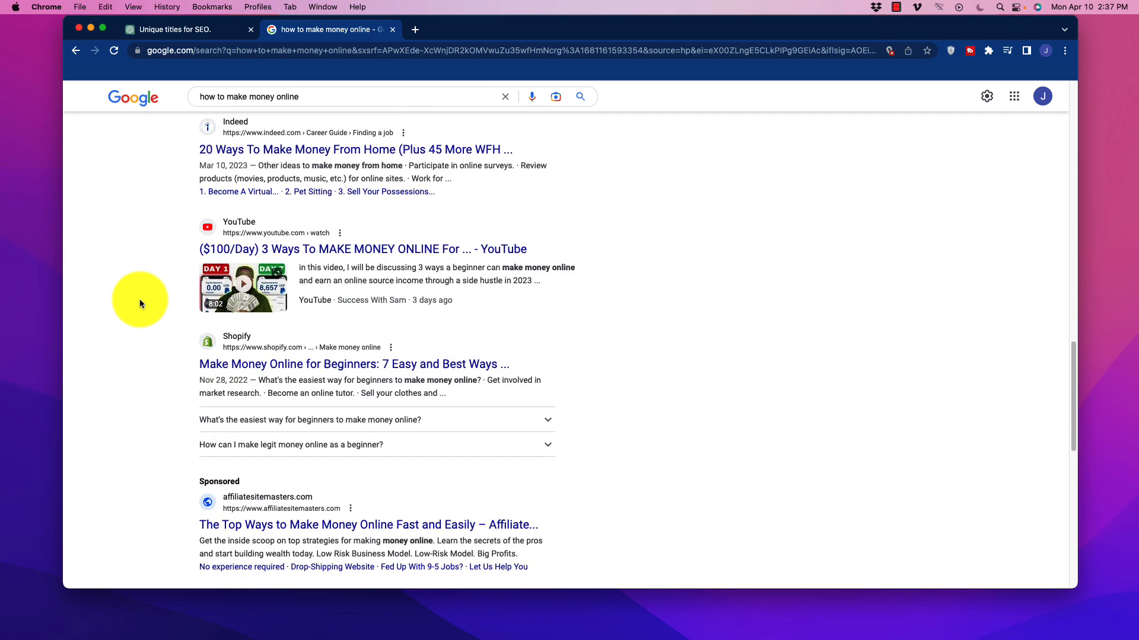
{"action": "scroll", "scroll_direction": "down", "scroll_amount": 3}
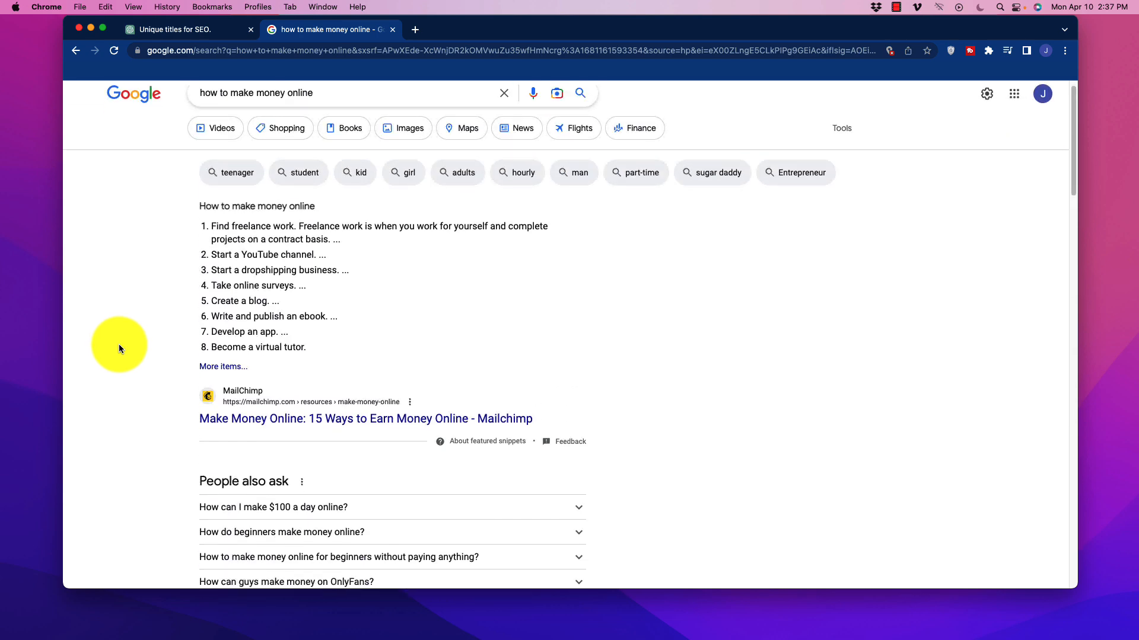
{"action": "scroll", "scroll_direction": "down", "scroll_amount": 3}
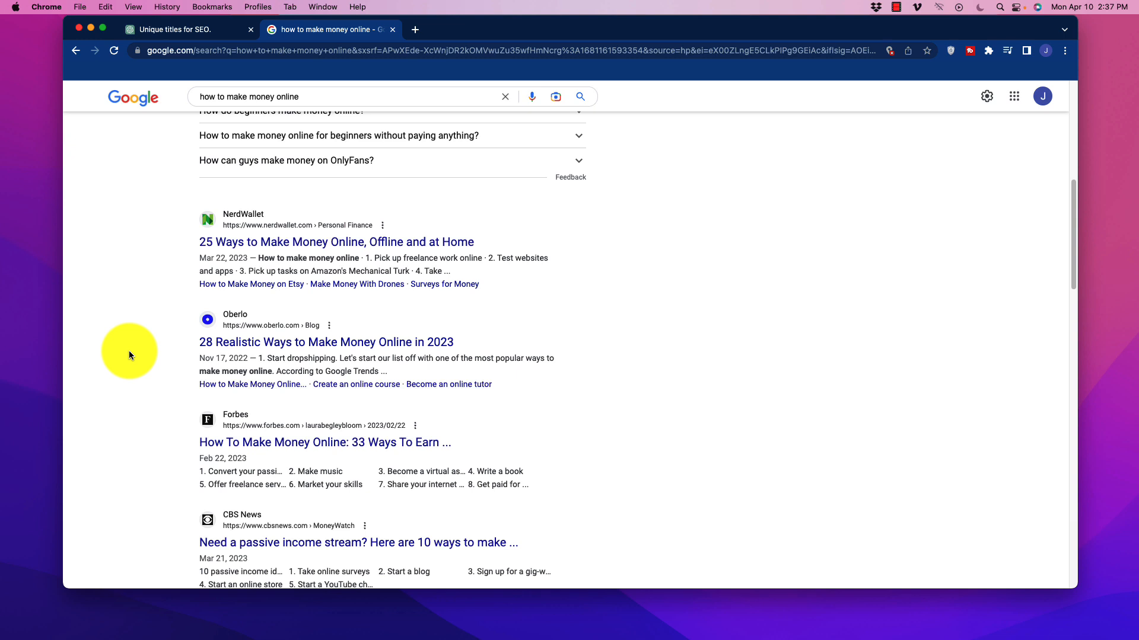
{"action": "mouse_move", "coordinate": [143, 371]}
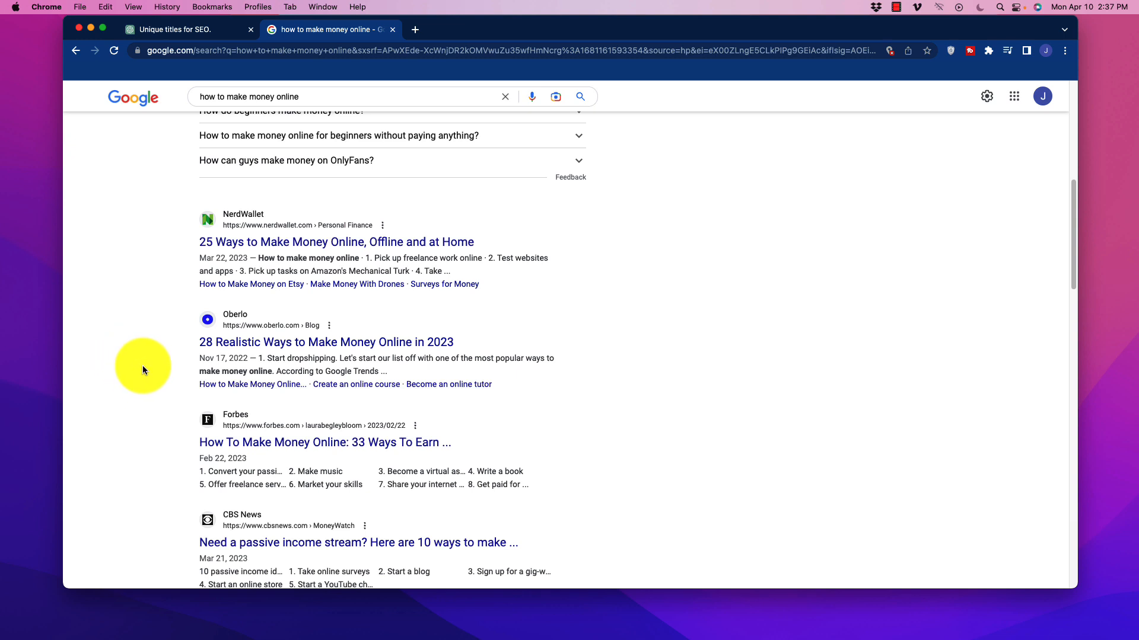
{"action": "mouse_move", "coordinate": [157, 371]}
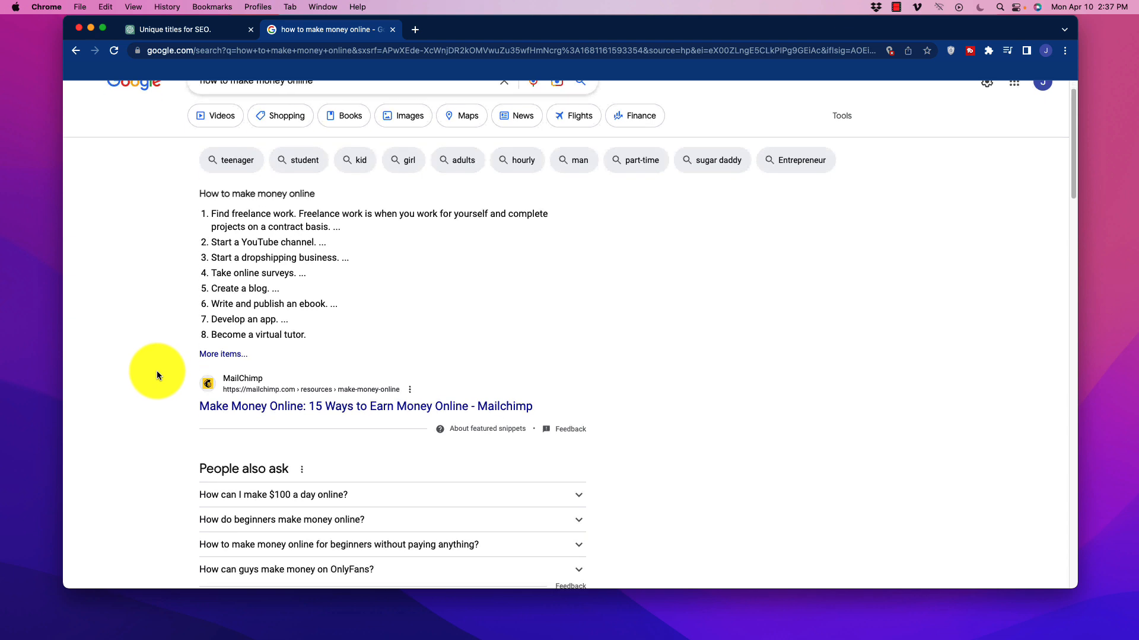
{"action": "scroll", "scroll_direction": "down", "scroll_amount": 3}
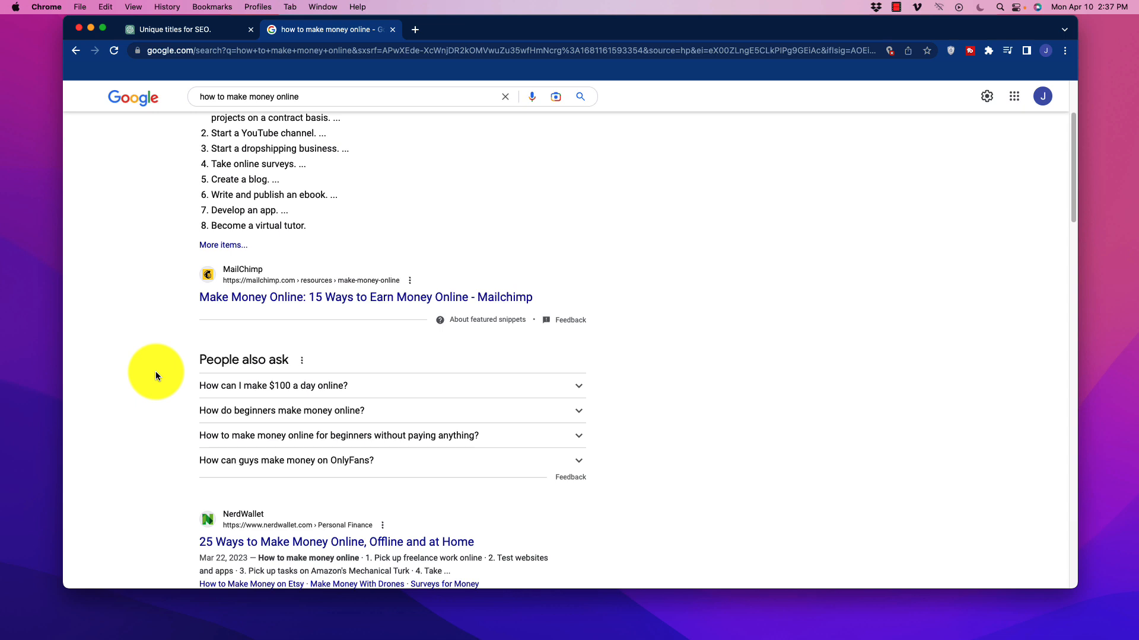
{"action": "scroll", "scroll_direction": "down", "scroll_amount": 3}
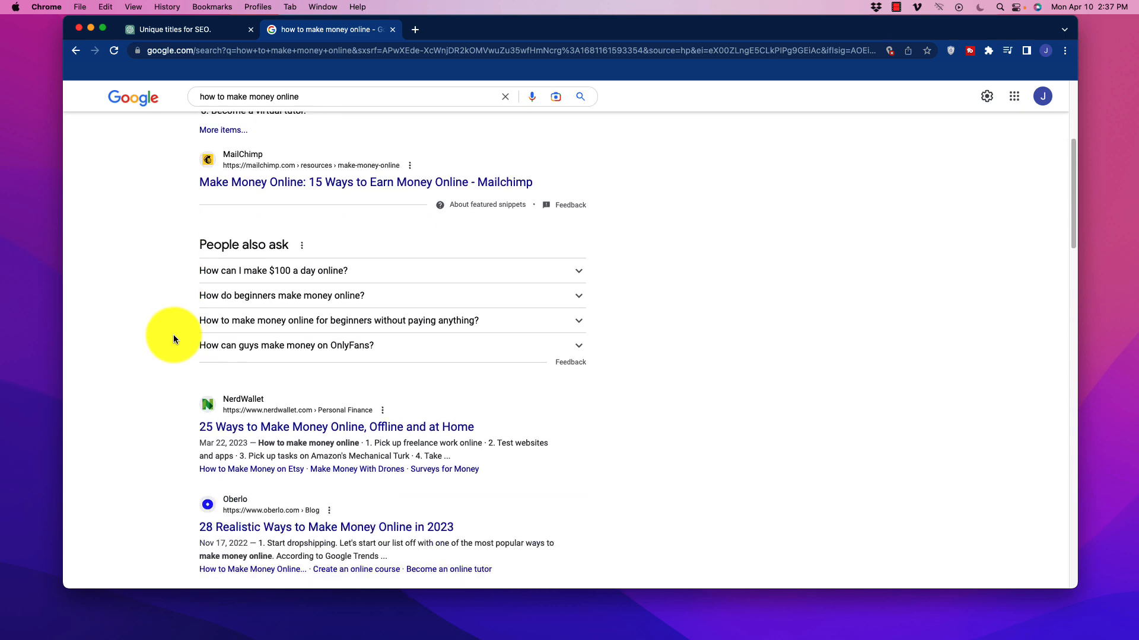
{"action": "scroll", "scroll_direction": "down", "scroll_amount": 3}
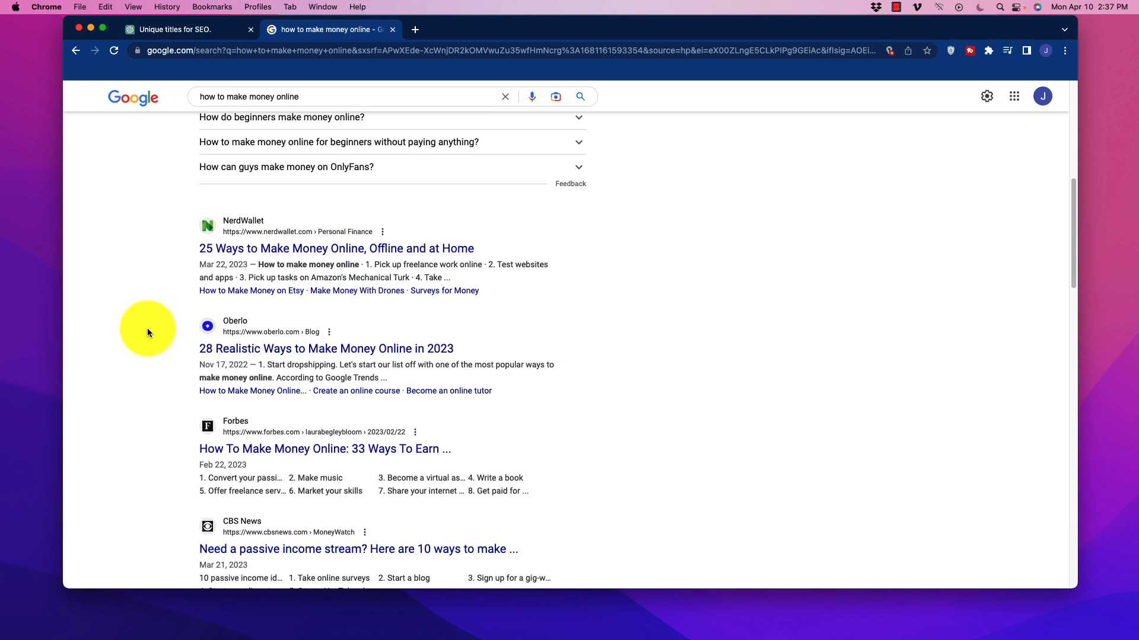
{"action": "mouse_move", "coordinate": [167, 365]}
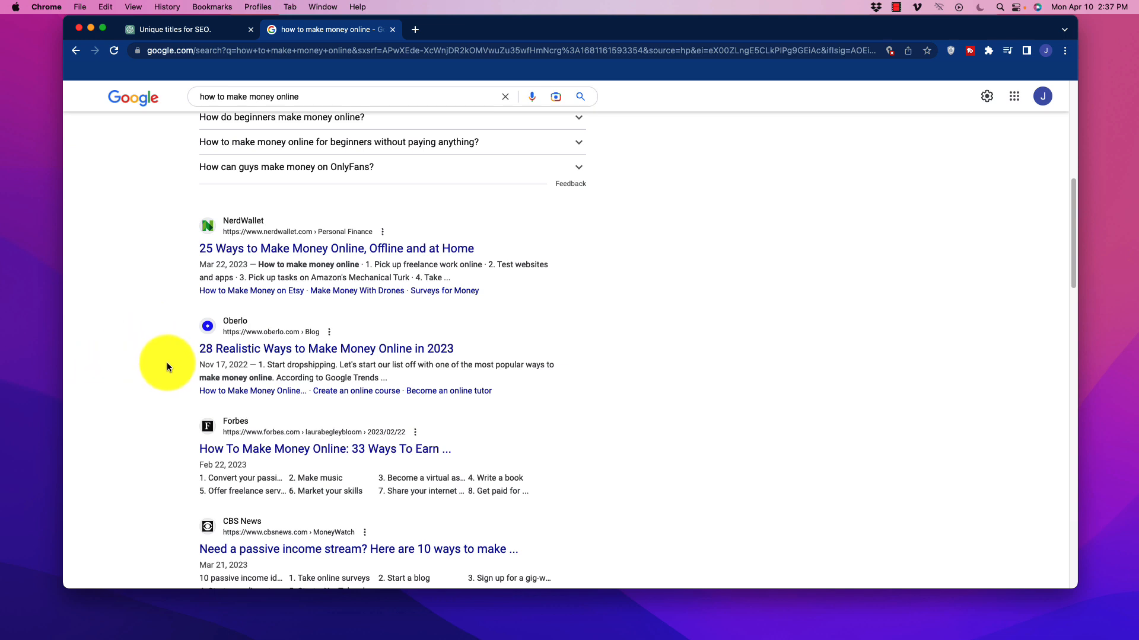
{"action": "scroll", "scroll_direction": "up", "scroll_amount": 3}
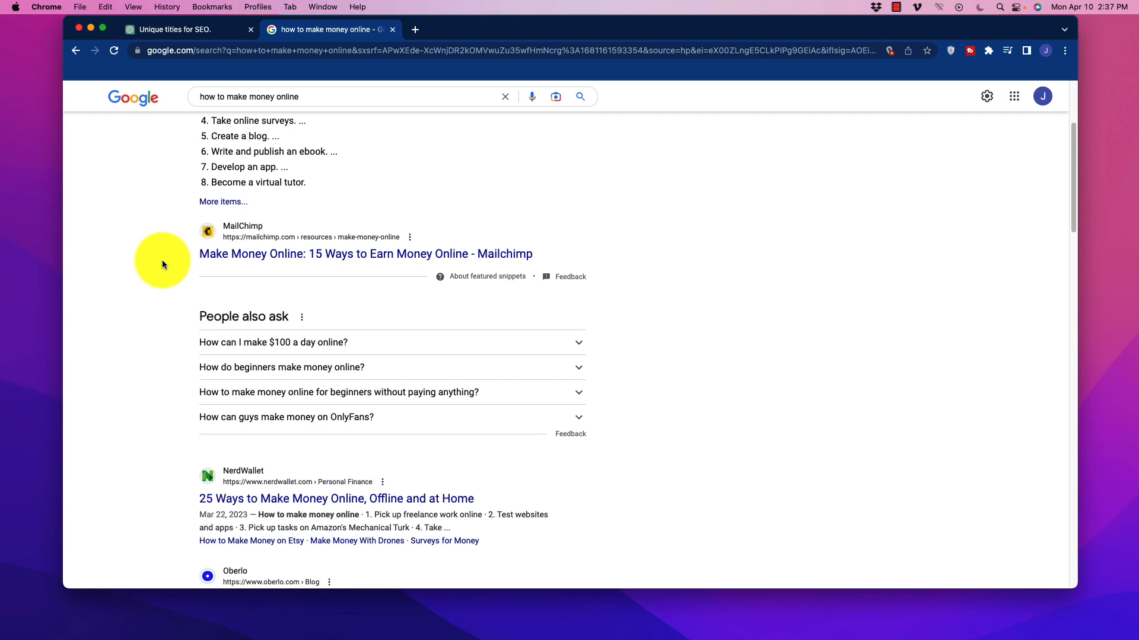
{"action": "scroll", "scroll_direction": "down", "scroll_amount": 3}
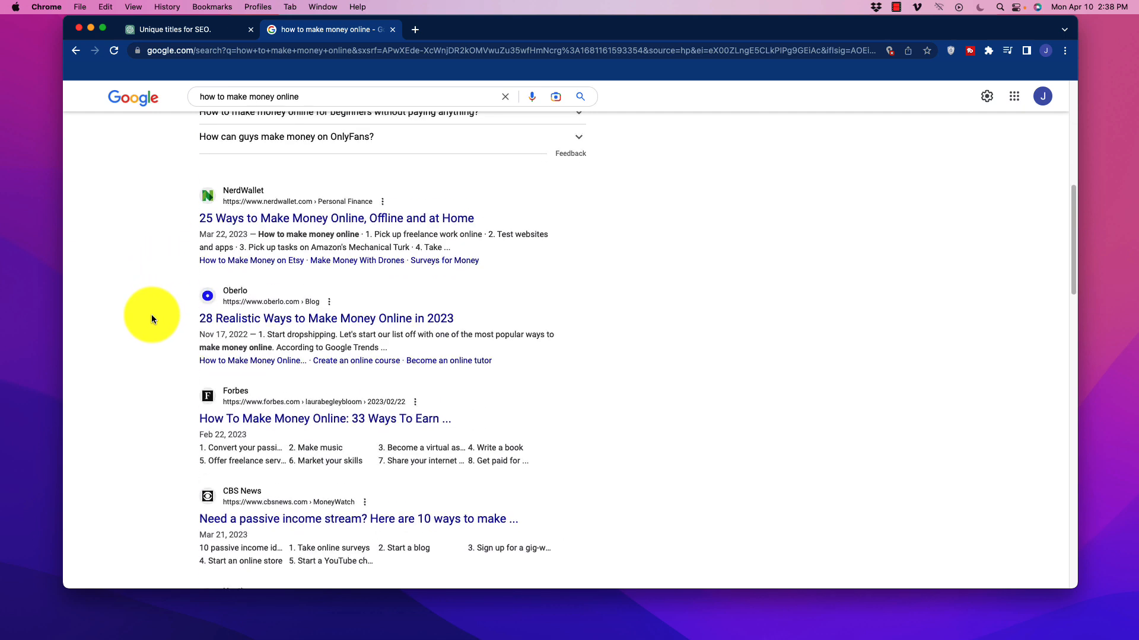
{"action": "scroll", "scroll_direction": "down", "scroll_amount": 3}
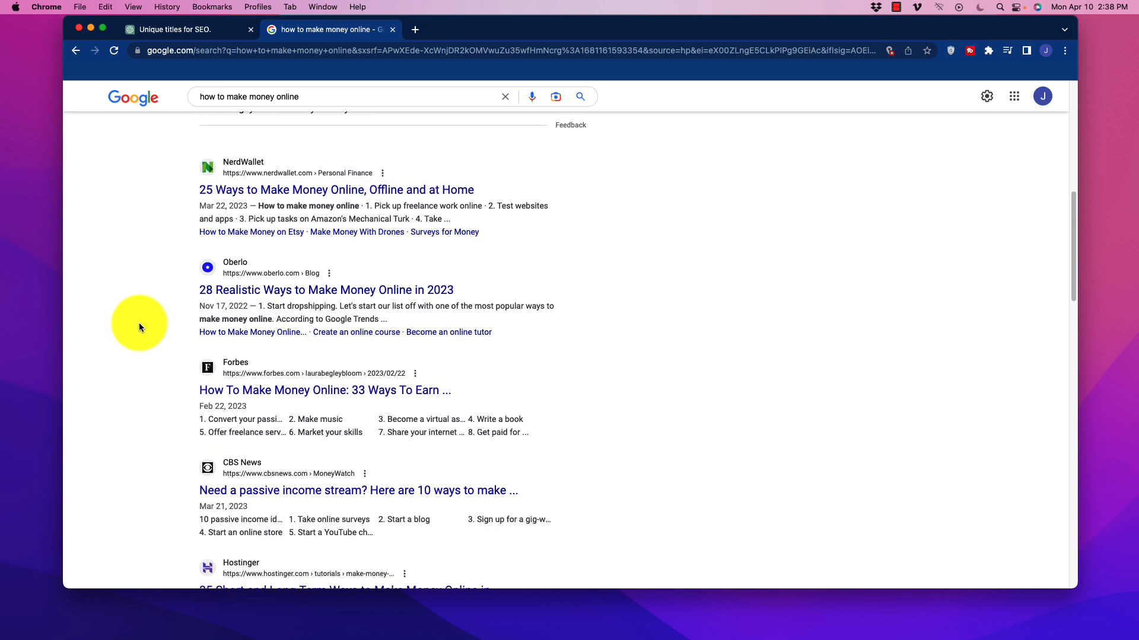
{"action": "scroll", "scroll_direction": "down", "scroll_amount": 3}
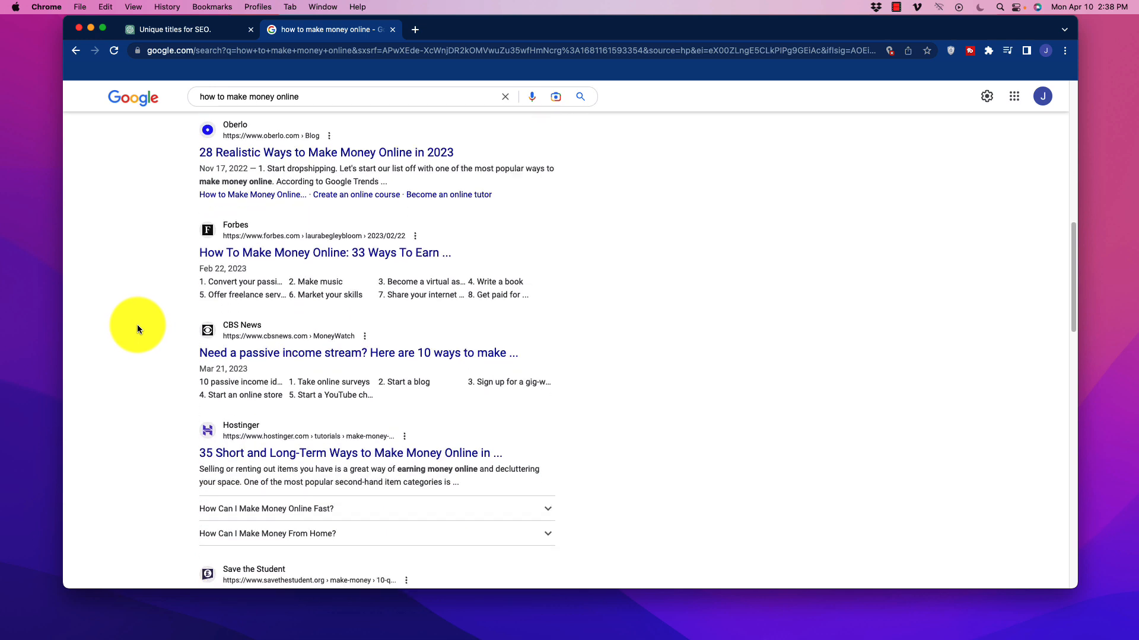
{"action": "mouse_move", "coordinate": [153, 346]}
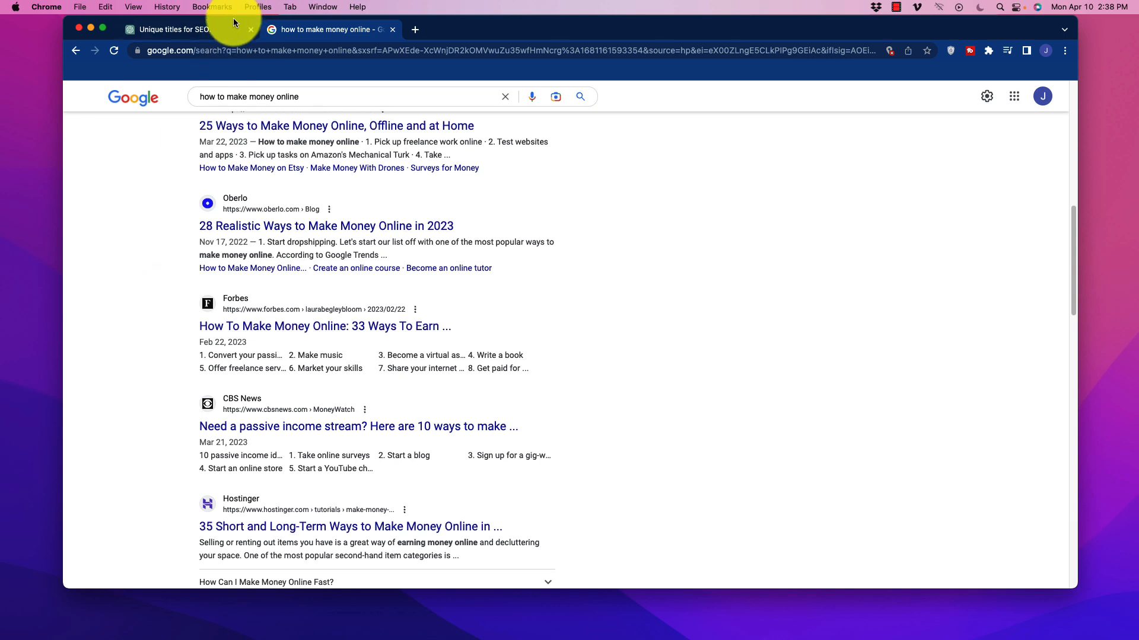
{"action": "left_click", "coordinate": [174, 28]}
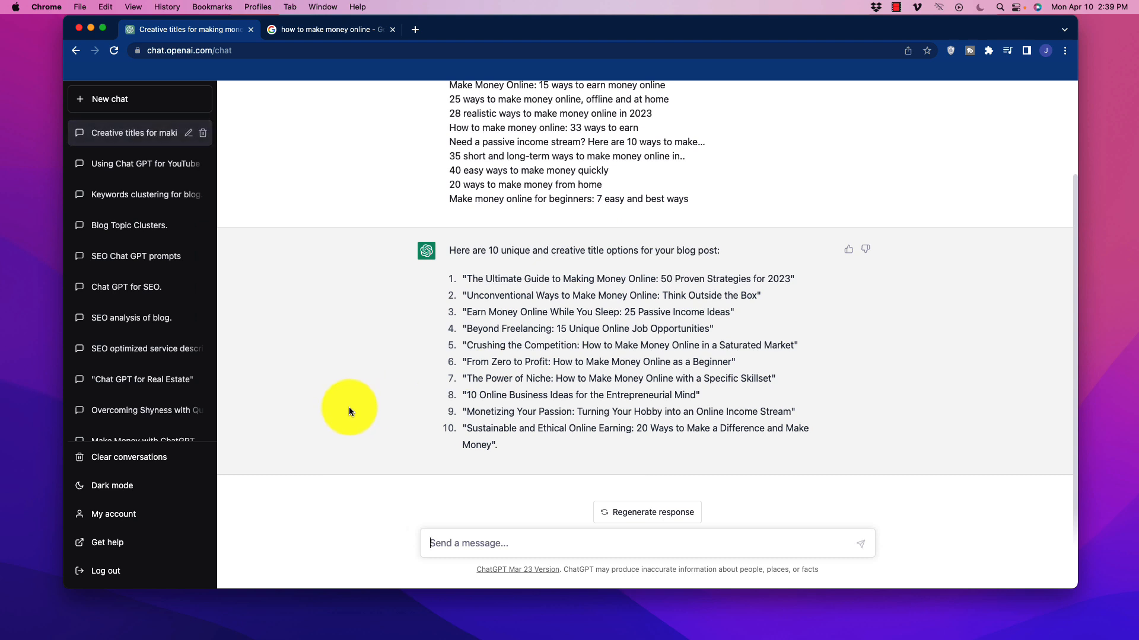
{"action": "mouse_move", "coordinate": [360, 393]}
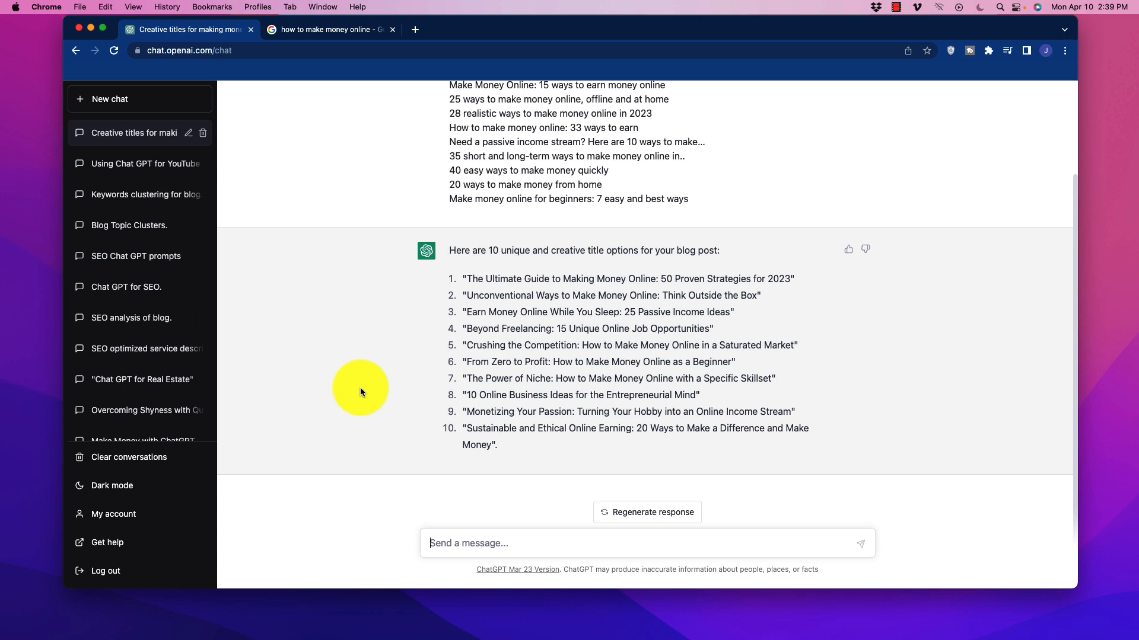
{"action": "mouse_move", "coordinate": [368, 399]}
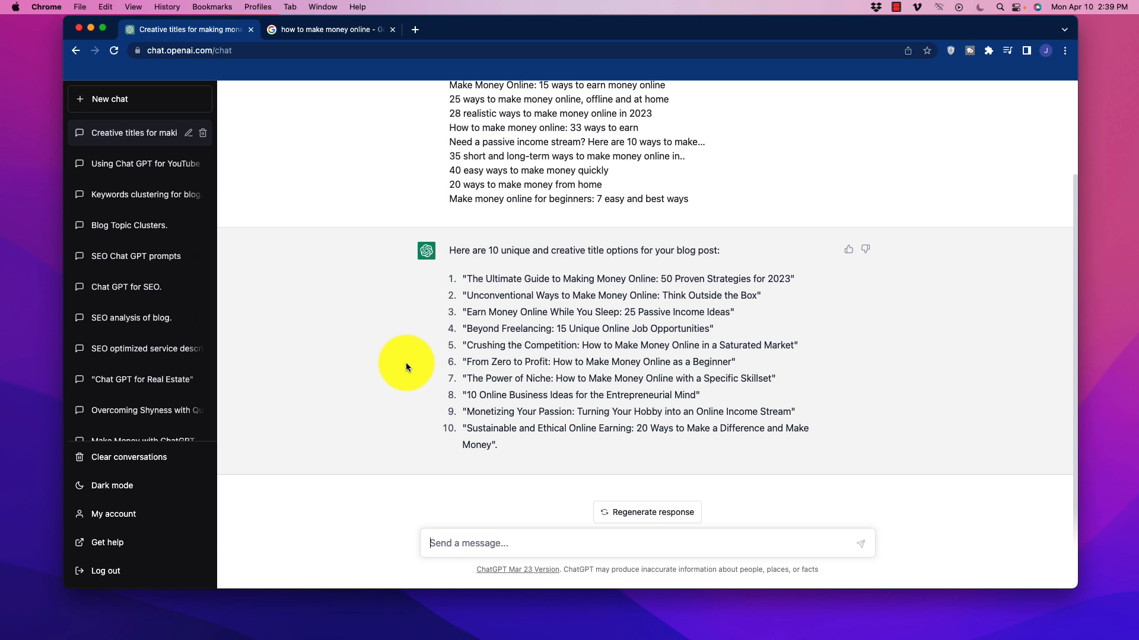
{"action": "mouse_move", "coordinate": [408, 361]}
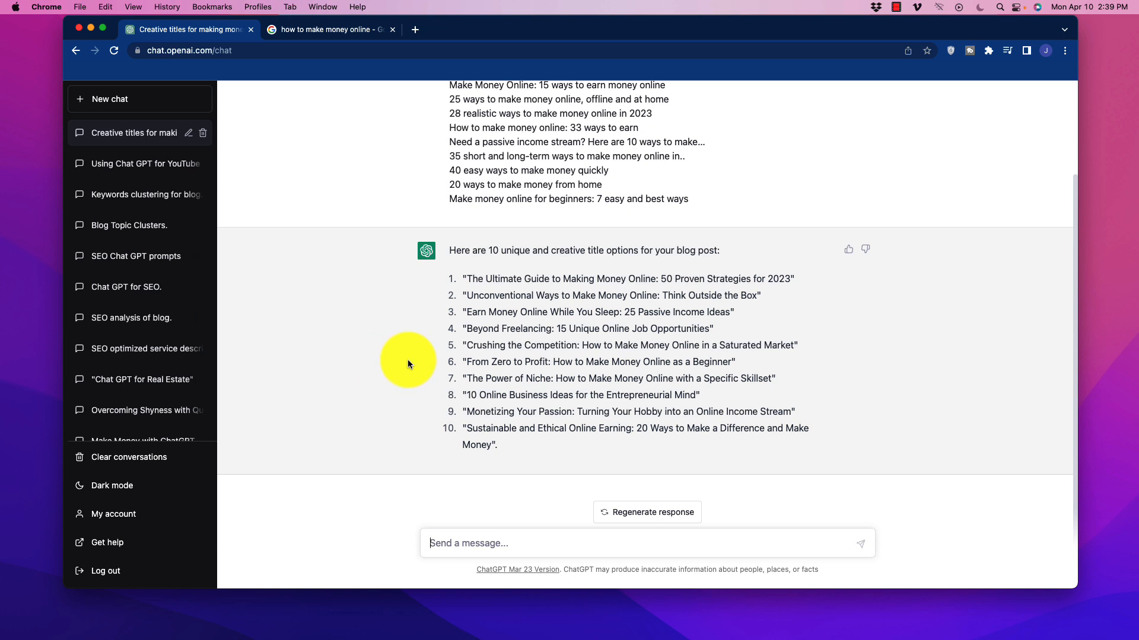
{"action": "mouse_move", "coordinate": [403, 358]}
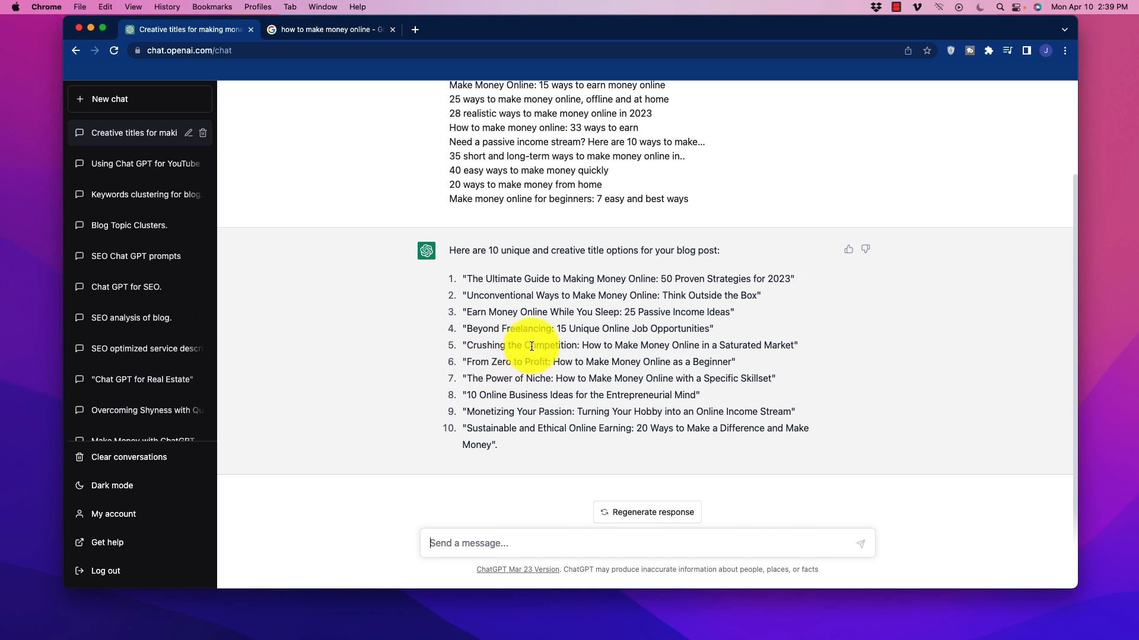
{"action": "mouse_move", "coordinate": [628, 391]}
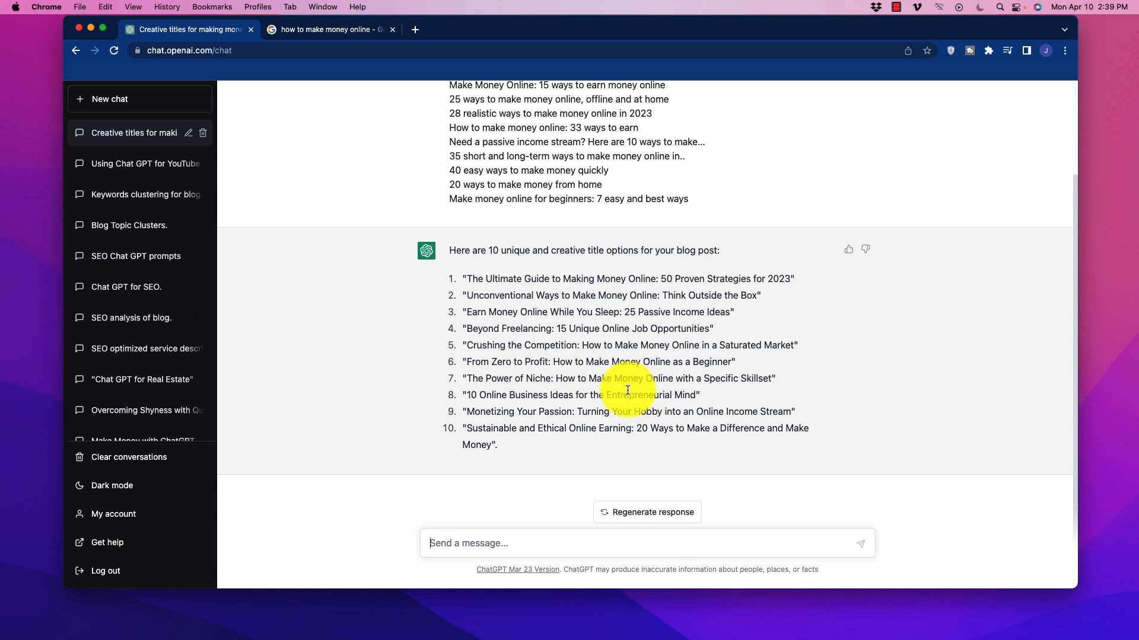